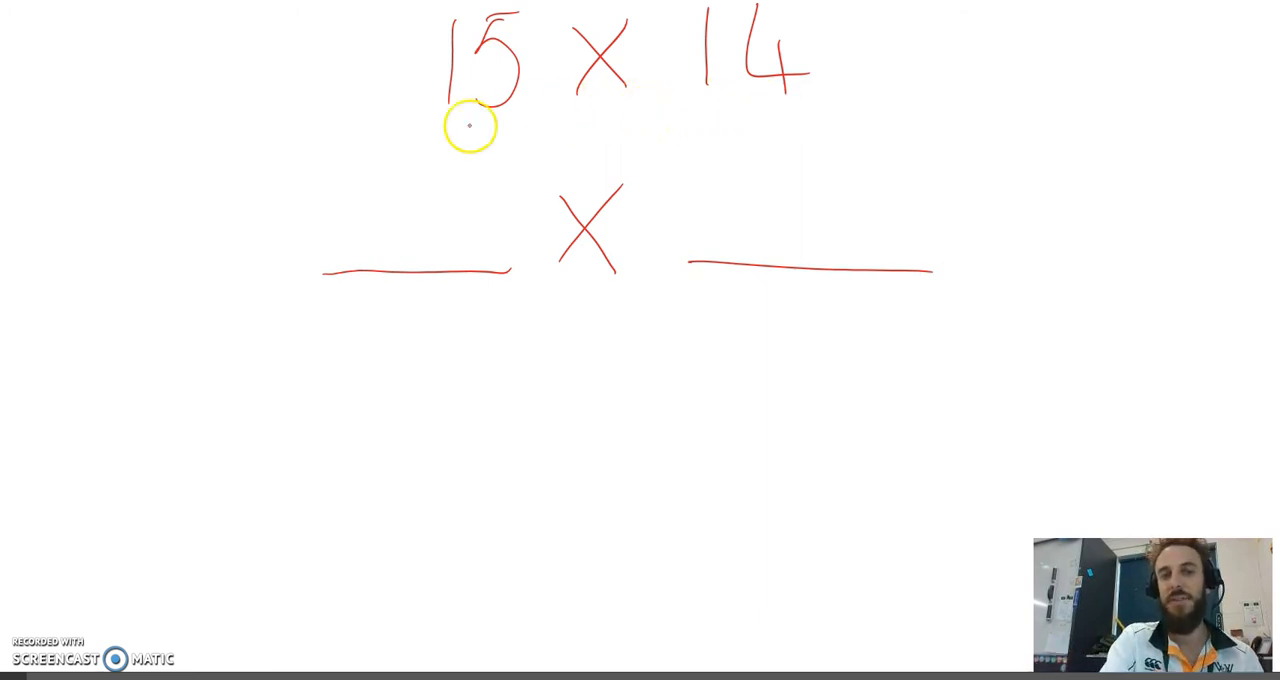
pyautogui.moveTo(430, 190)
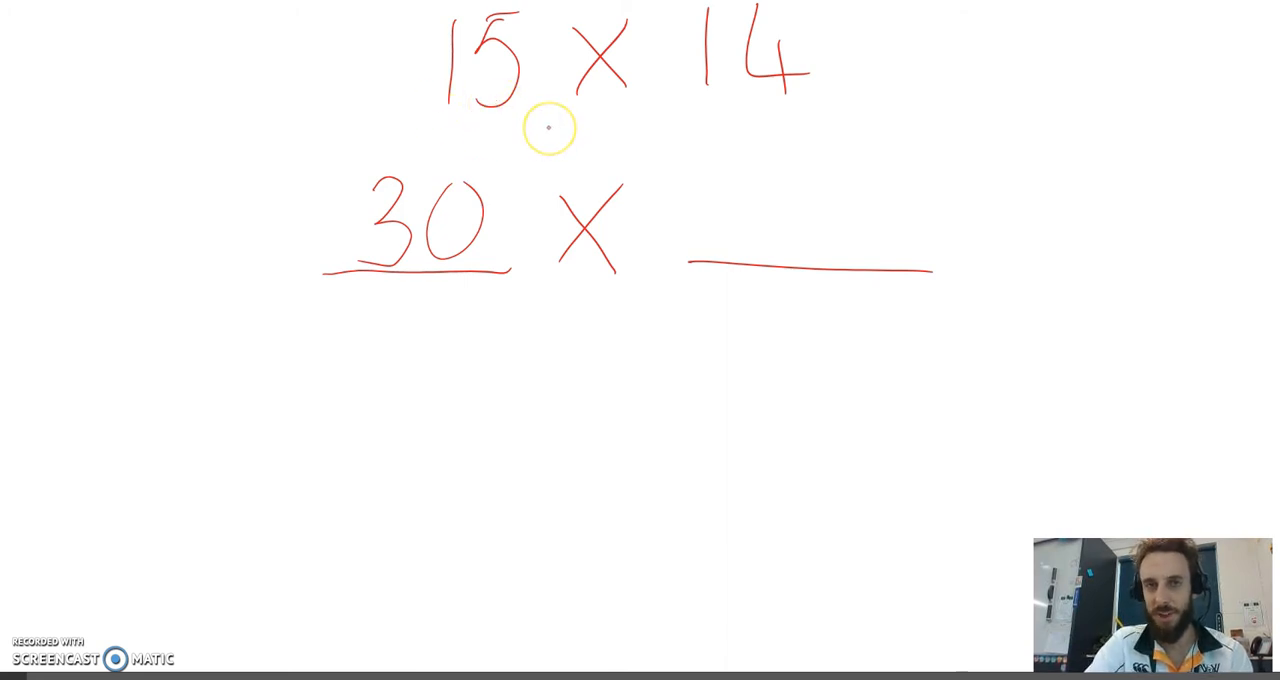
pyautogui.moveTo(485, 120)
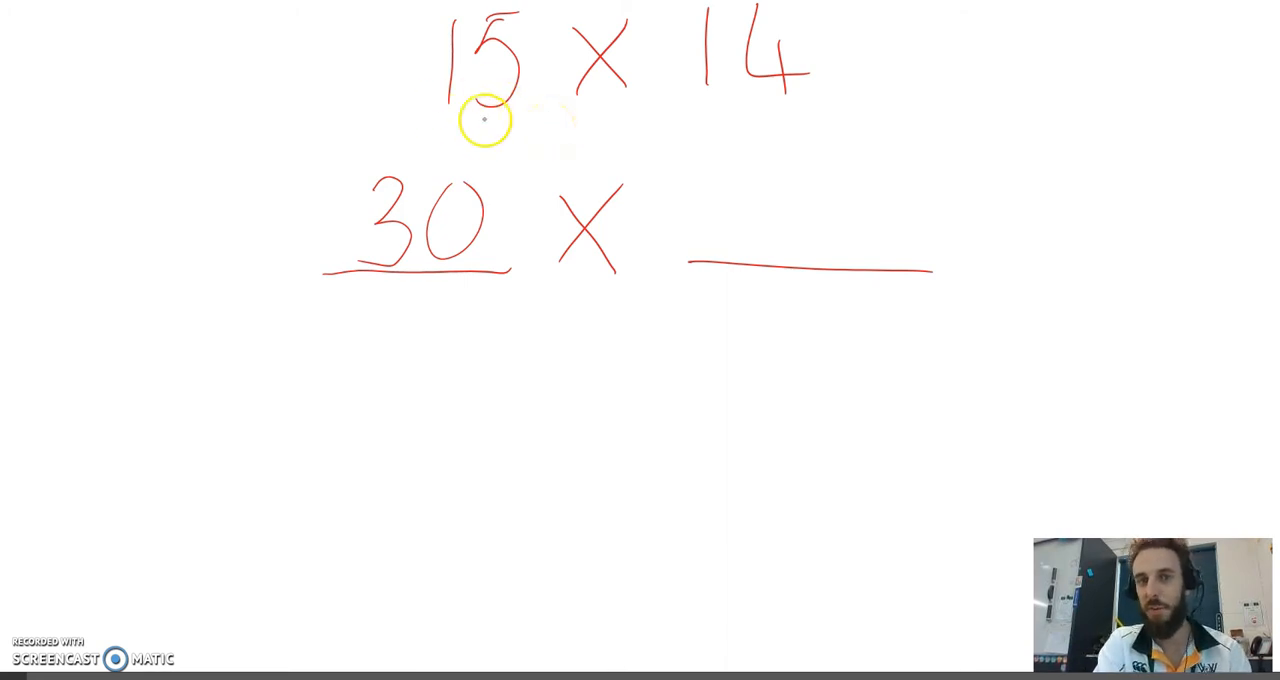
pyautogui.moveTo(718, 103)
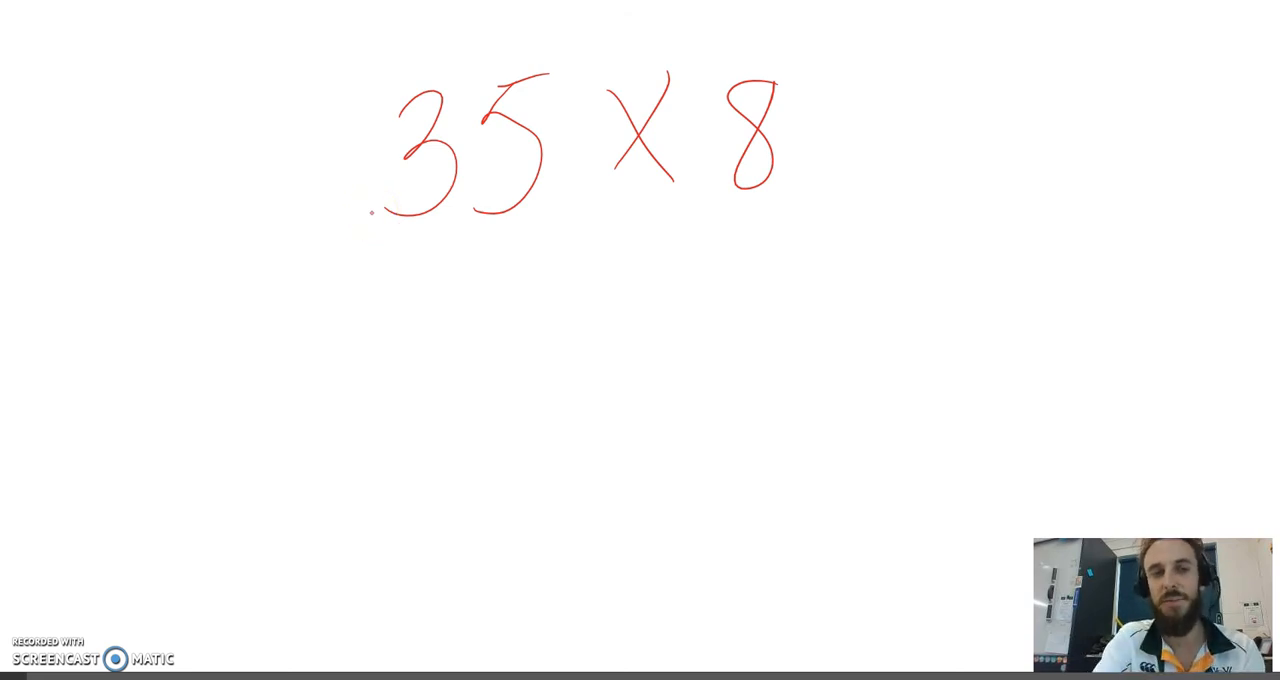
# Step: Handwrite 70 × 4 in red ink beneath 35 × 8
pyautogui.moveTo(370, 310); pyautogui.dragTo(500, 440)
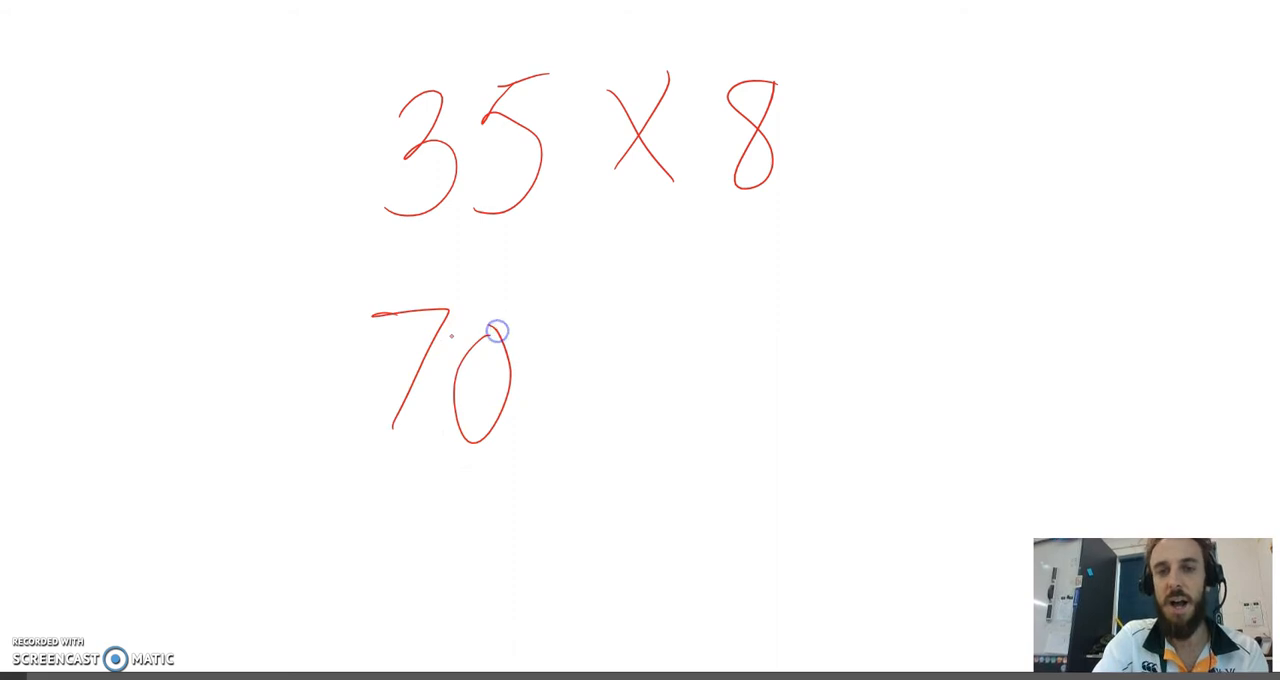
pyautogui.moveTo(560, 350); pyautogui.dragTo(770, 417)
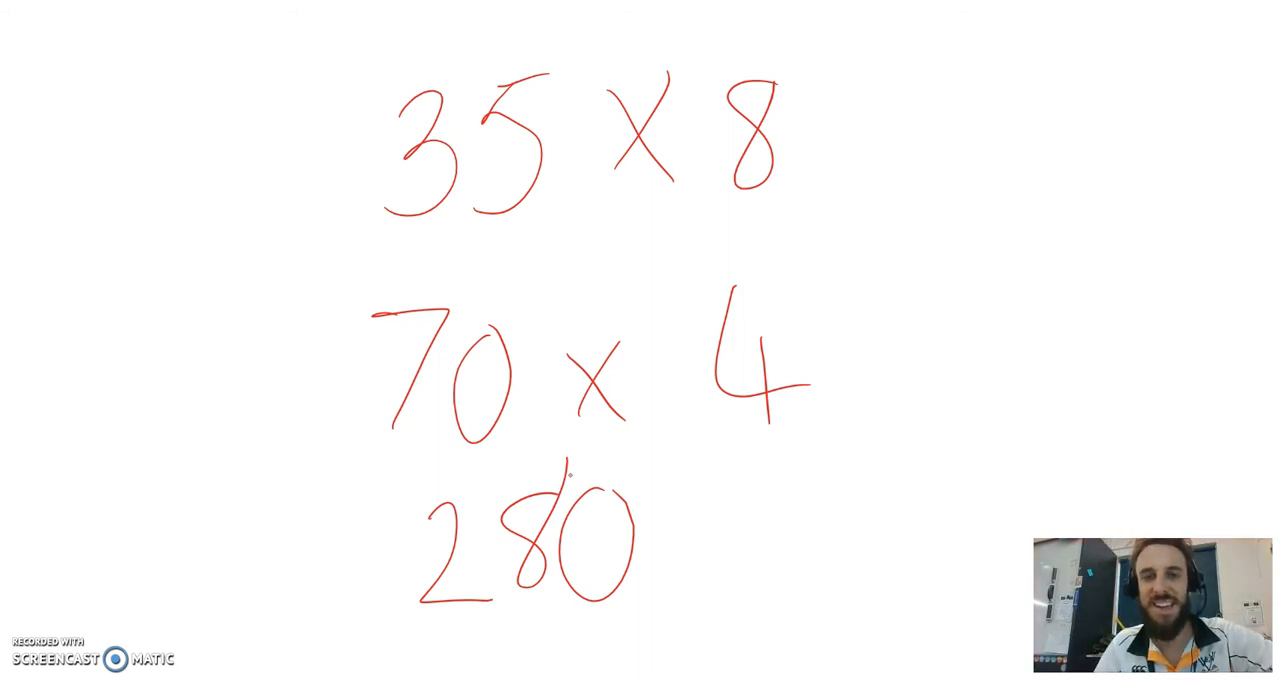
pyautogui.scroll(-3)
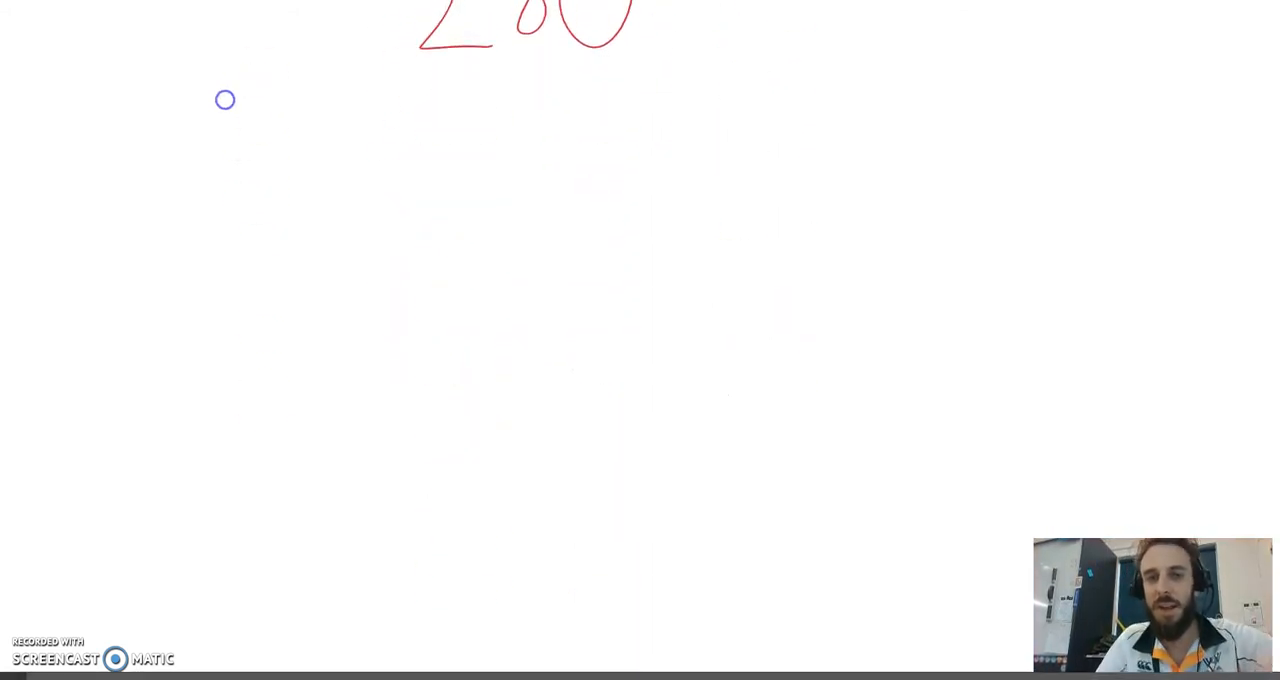
# Step: Handwrite 15 × 24 below 280, with further working under 30 × 12
pyautogui.moveTo(398, 155); pyautogui.dragTo(388, 295)
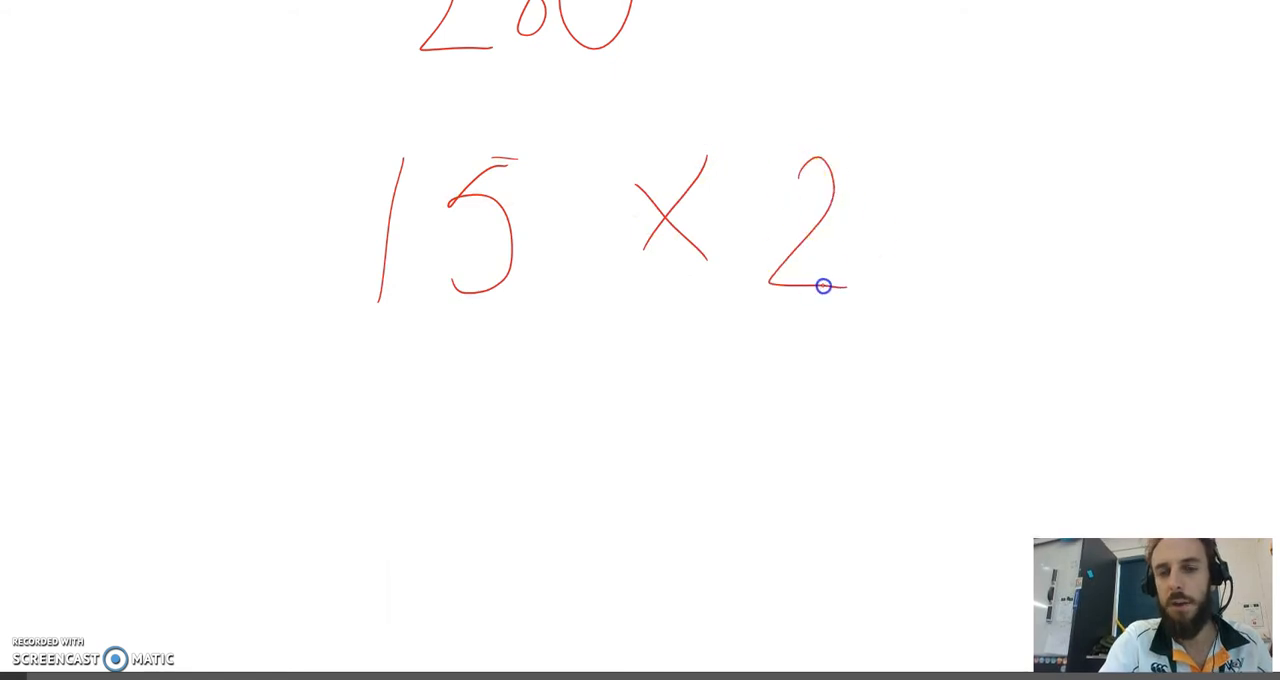
pyautogui.moveTo(890, 160); pyautogui.dragTo(935, 300)
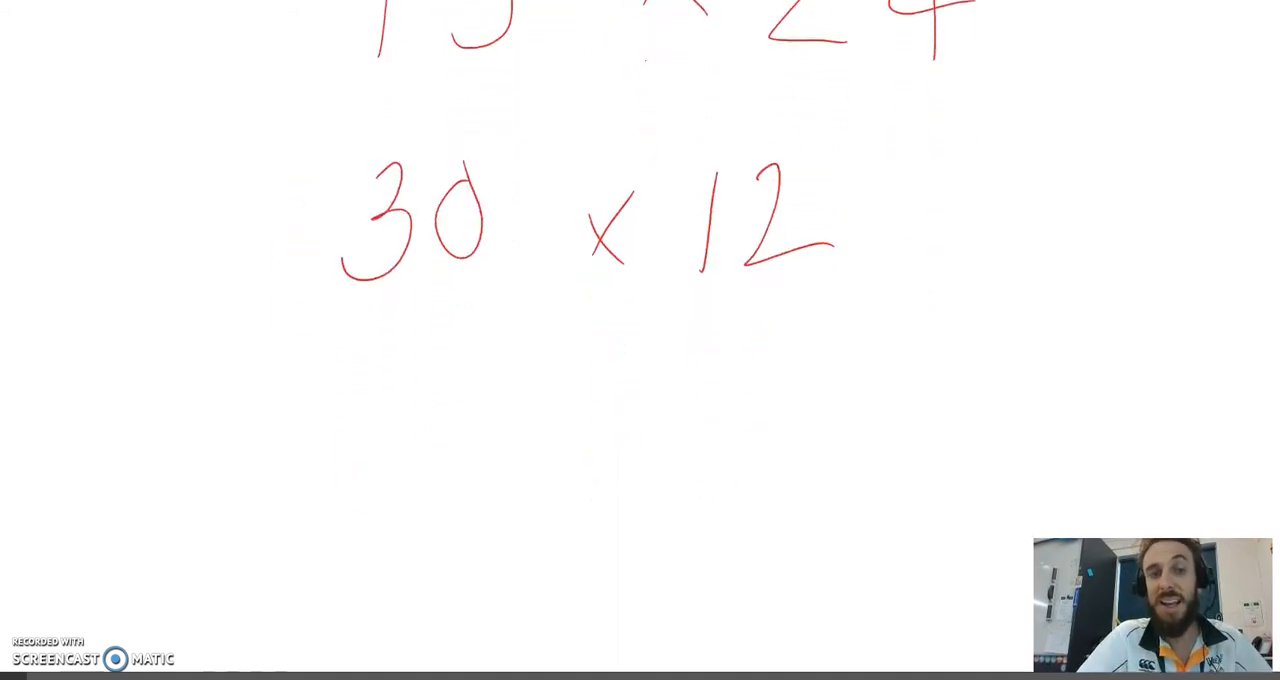
pyautogui.moveTo(335, 270); pyautogui.dragTo(320, 434)
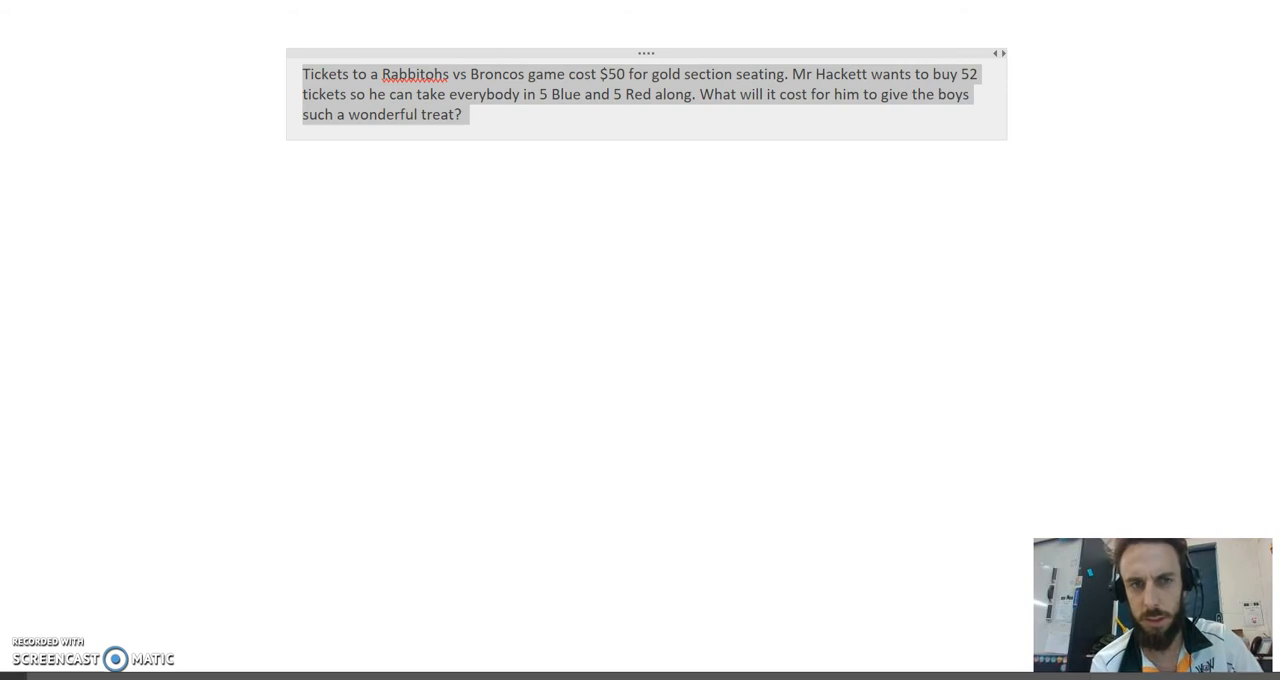
# Step: Deselect the ticket problem text and ink 100 × 26 with working below 50 × 52
pyautogui.click(148, 197)
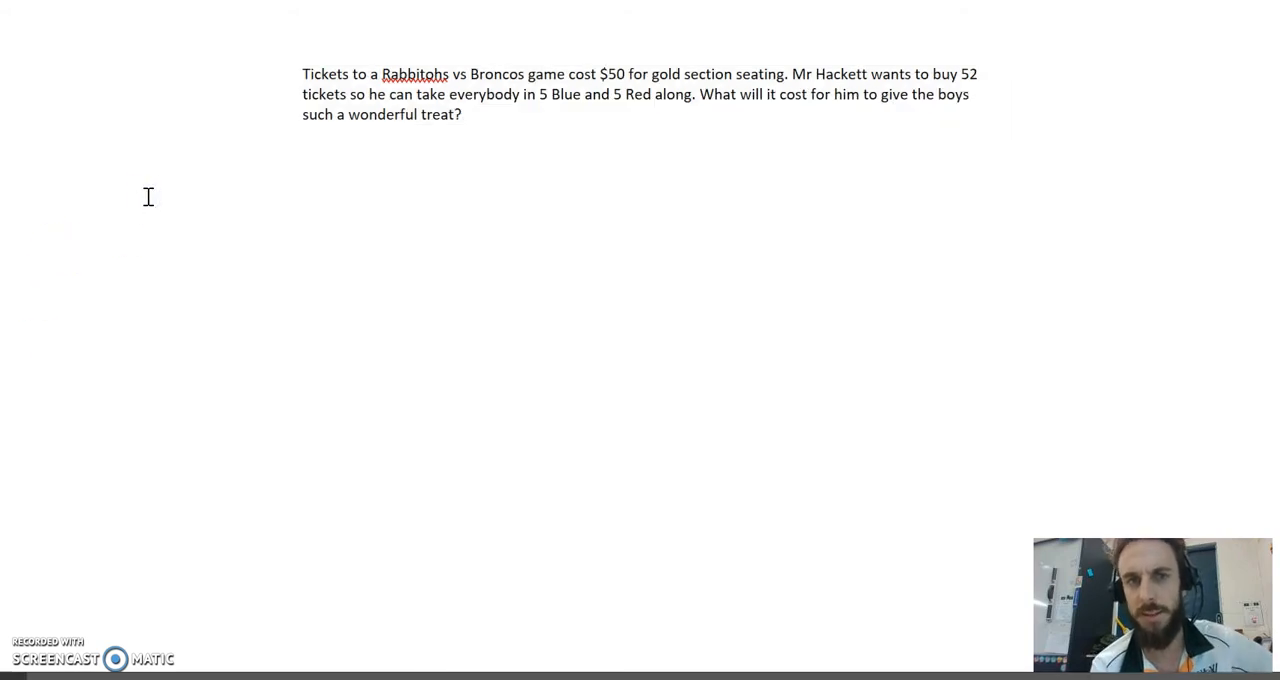
pyautogui.click(142, 207)
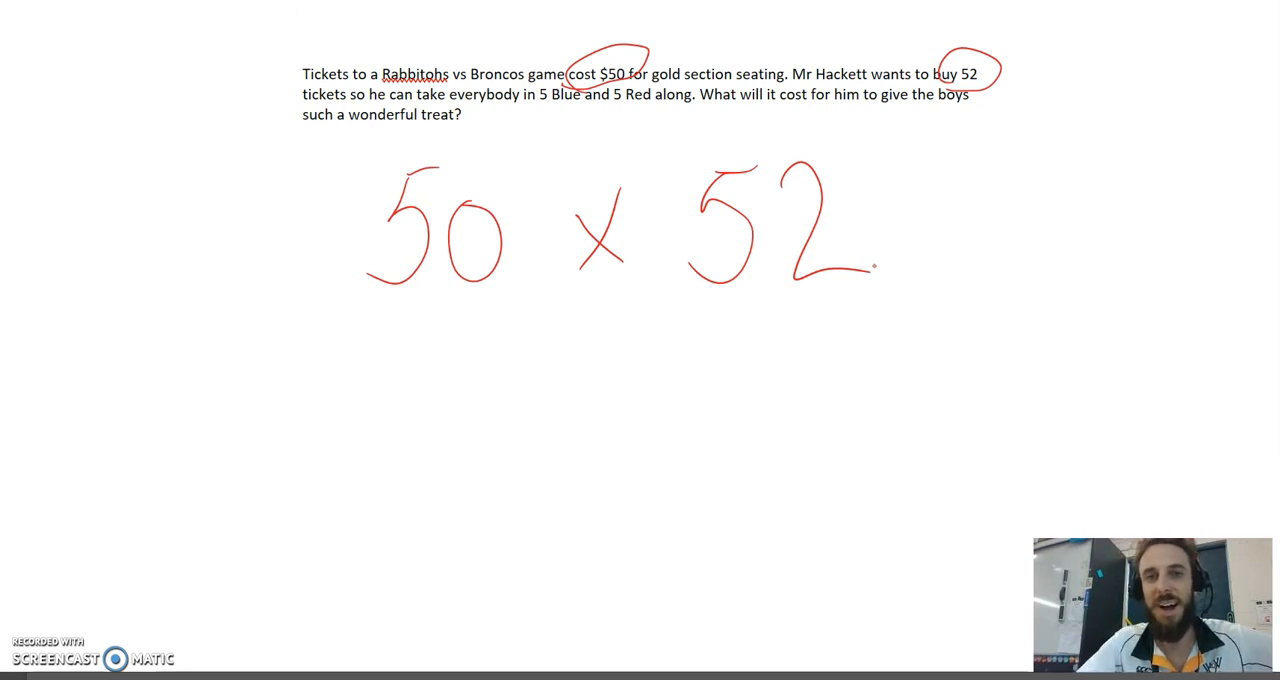
pyautogui.moveTo(355, 260); pyautogui.dragTo(288, 435)
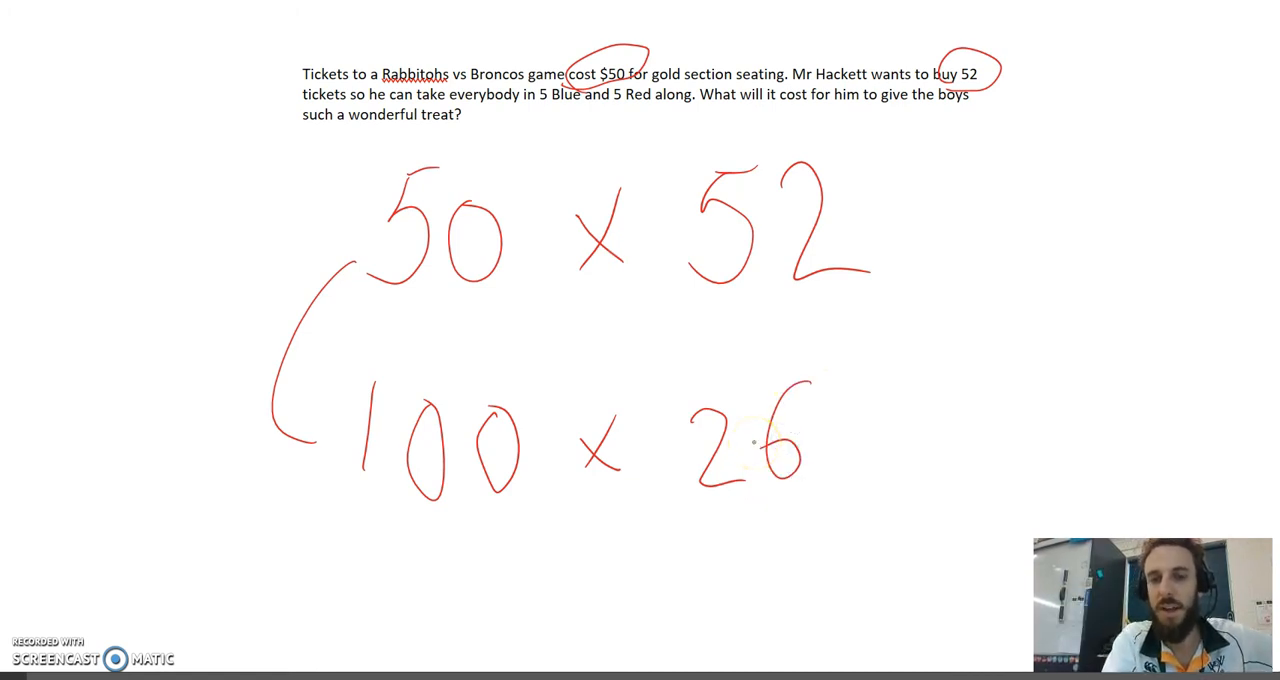
pyautogui.moveTo(405, 600); pyautogui.dragTo(430, 650)
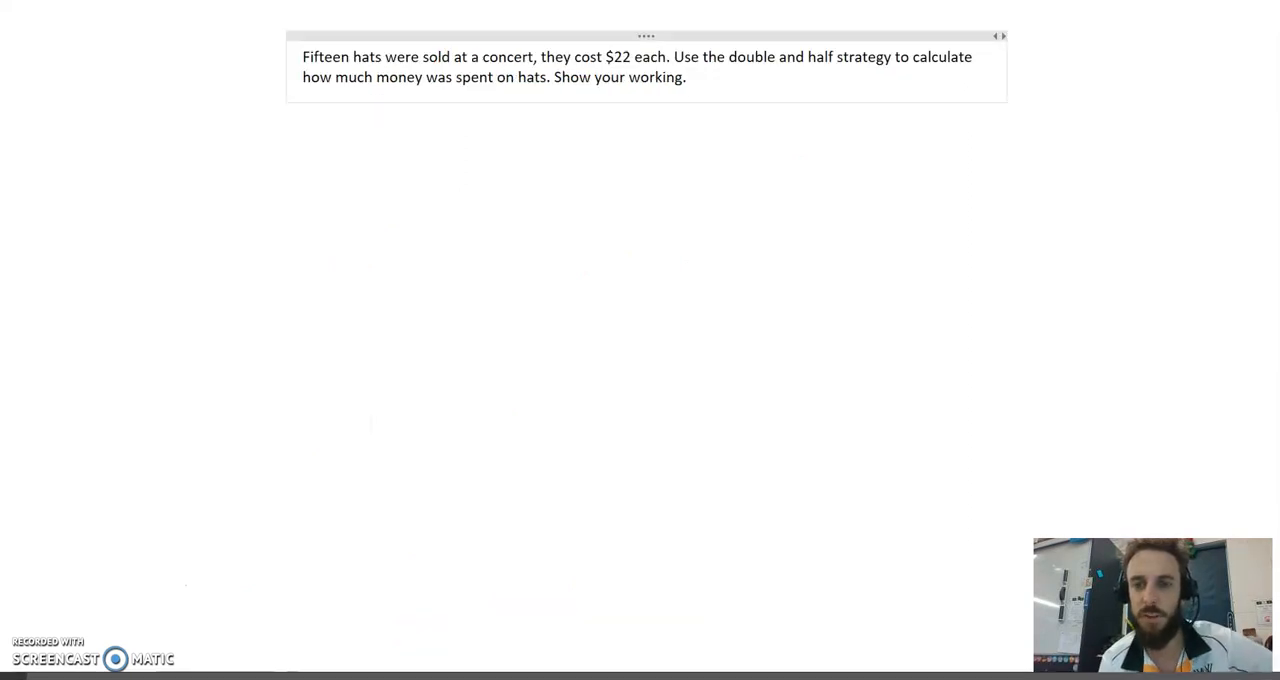
pyautogui.click(689, 77)
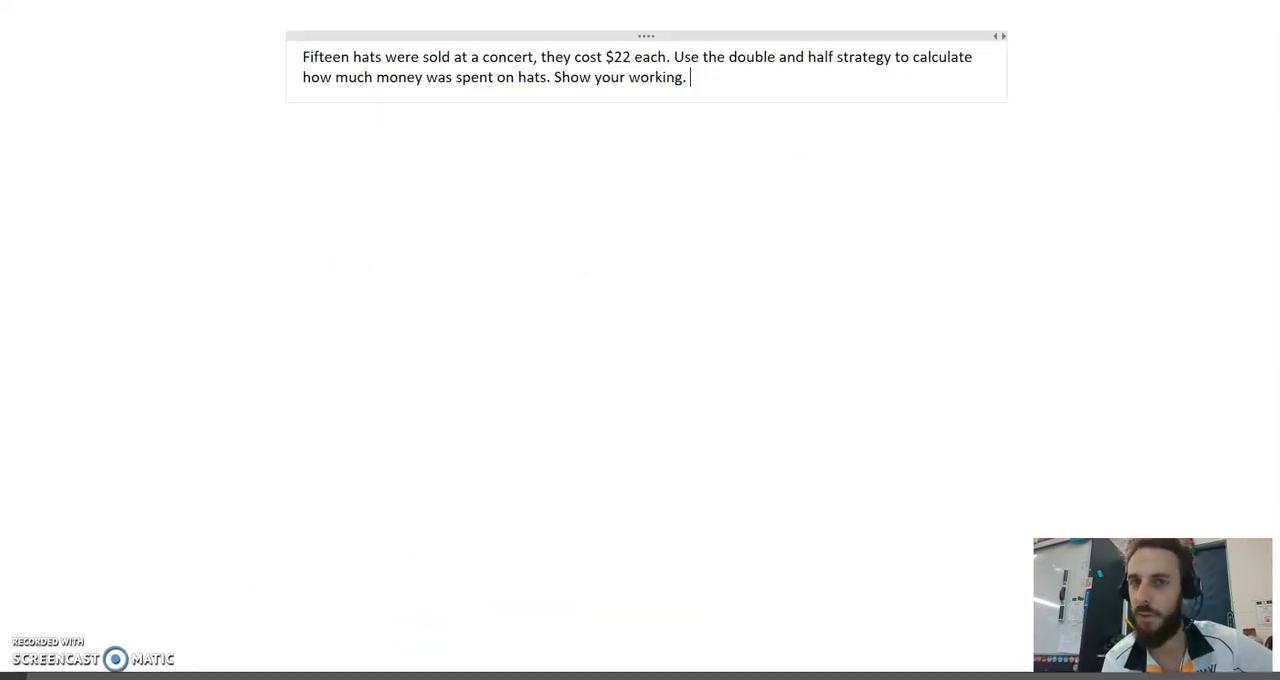